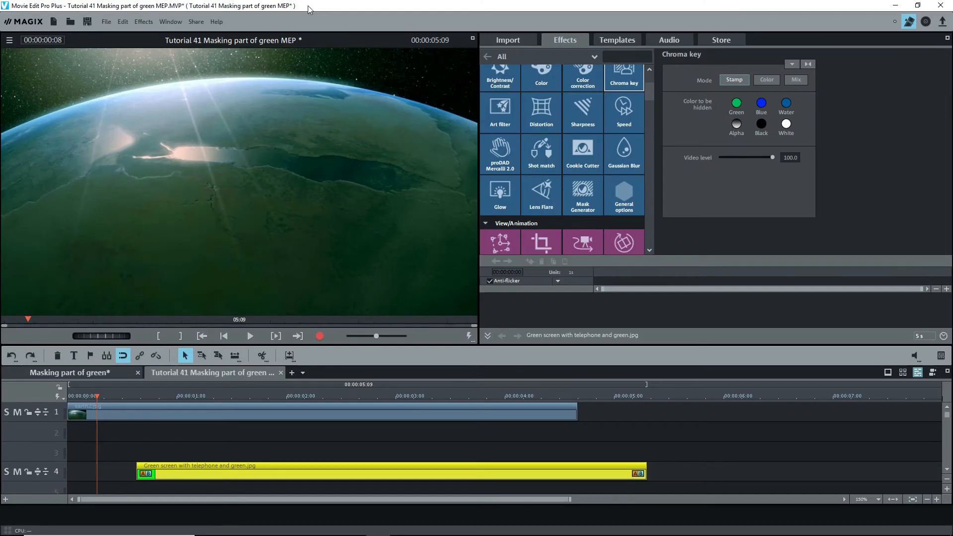
# - Apply a green Chroma key to the green-screen phone clip so the Earth footage shows behind it
pyautogui.click(160, 413)
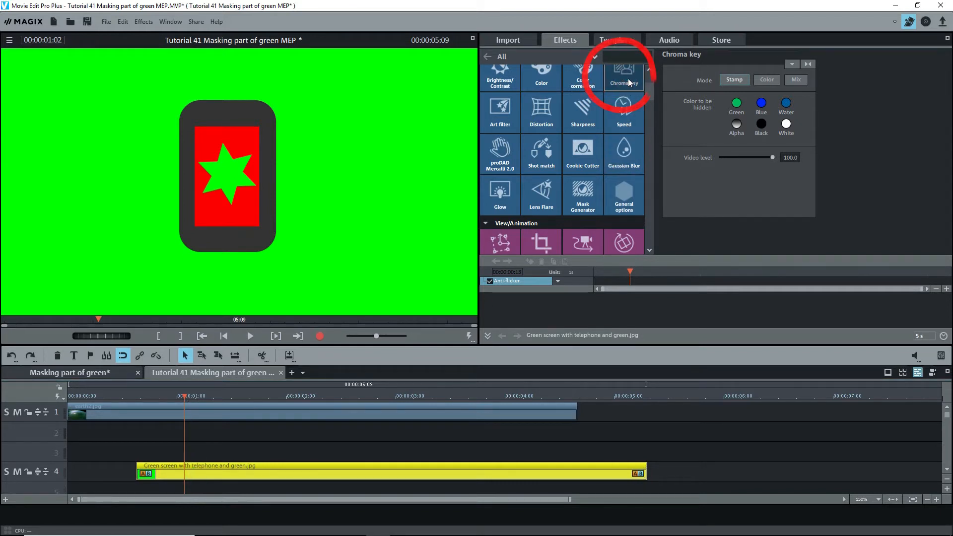
pyautogui.click(736, 103)
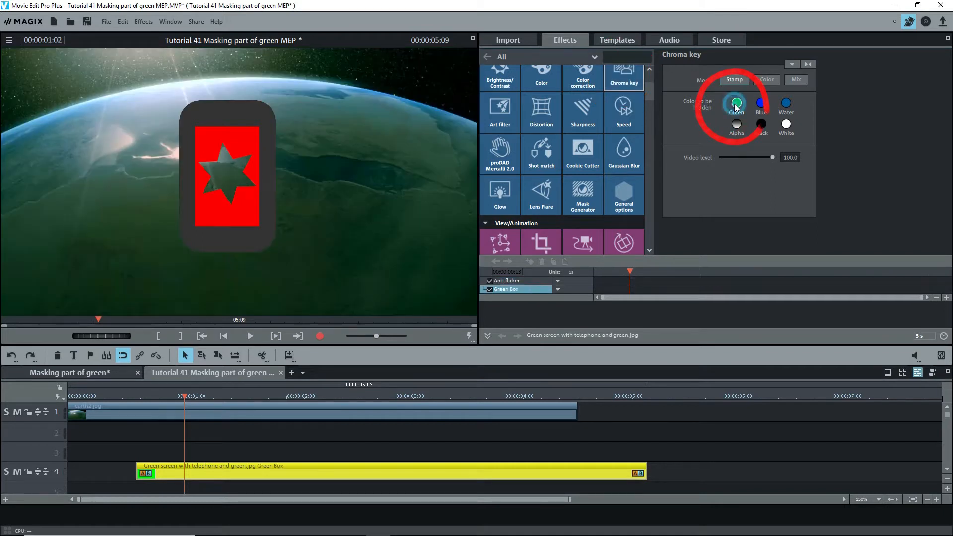
pyautogui.click(736, 103)
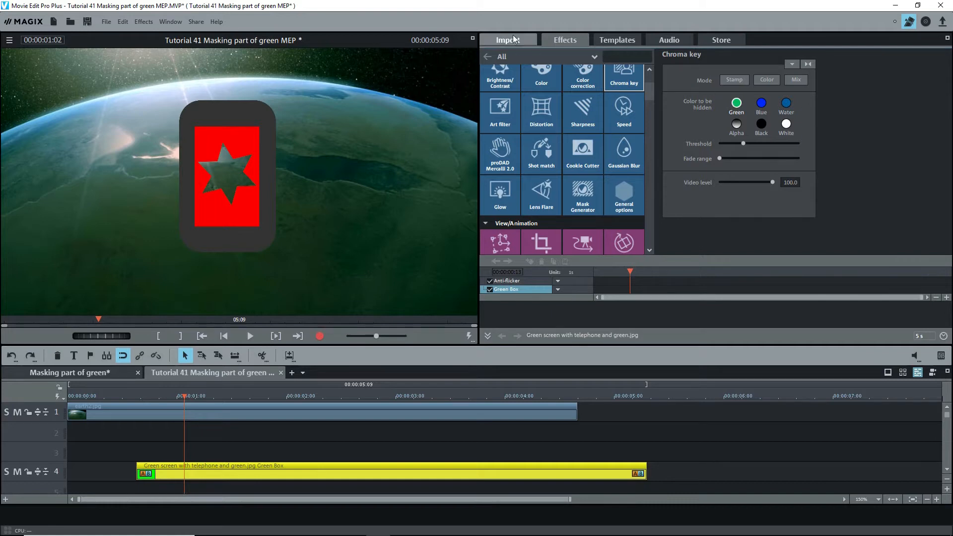
# - Place Matte_13 from Masks and other images on track 2 and Ctrl+drag a duplicate of the phone clip onto another track
pyautogui.click(508, 39)
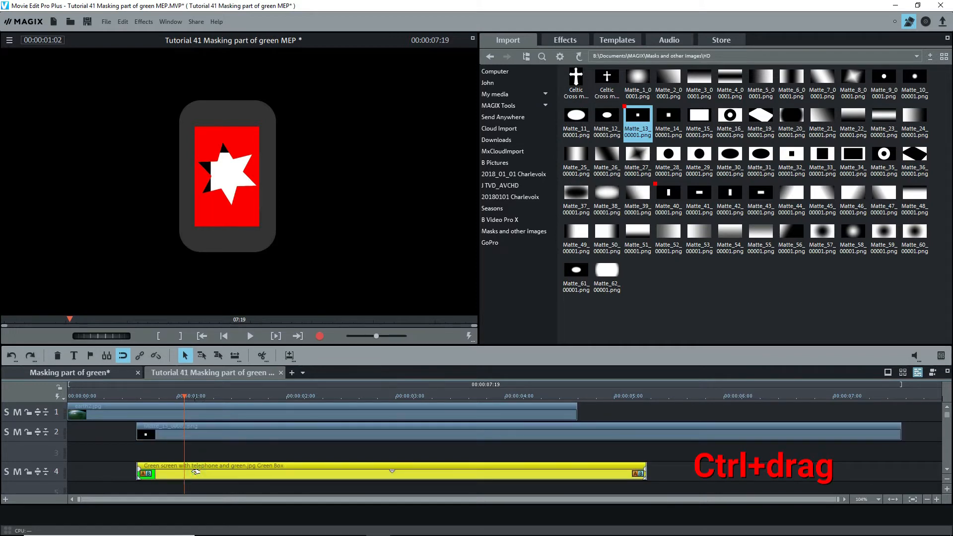
pyautogui.moveTo(389, 473); pyautogui.dragTo(389, 453)
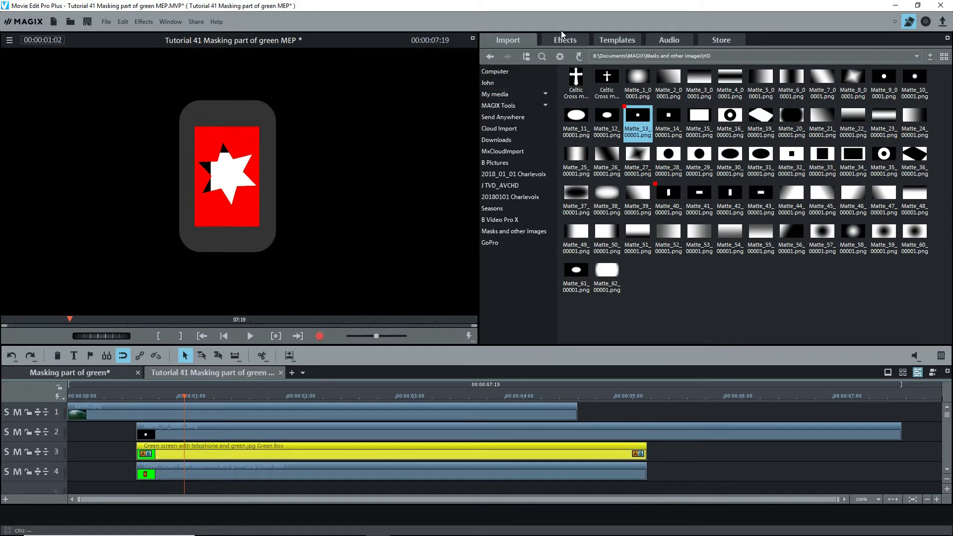
pyautogui.click(564, 40)
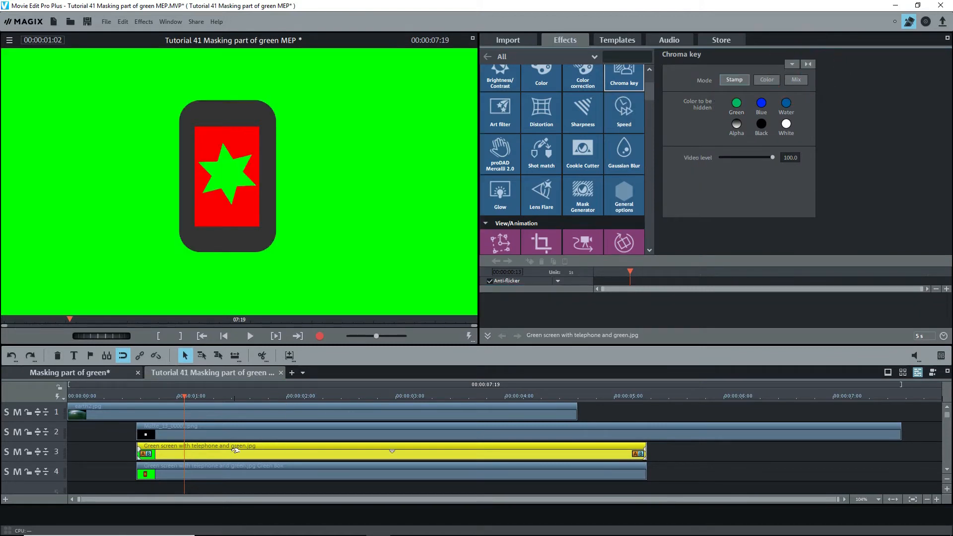
# - Mute track 4 so only the unkeyed phone clip with the matte is previewed
pyautogui.click(9, 472)
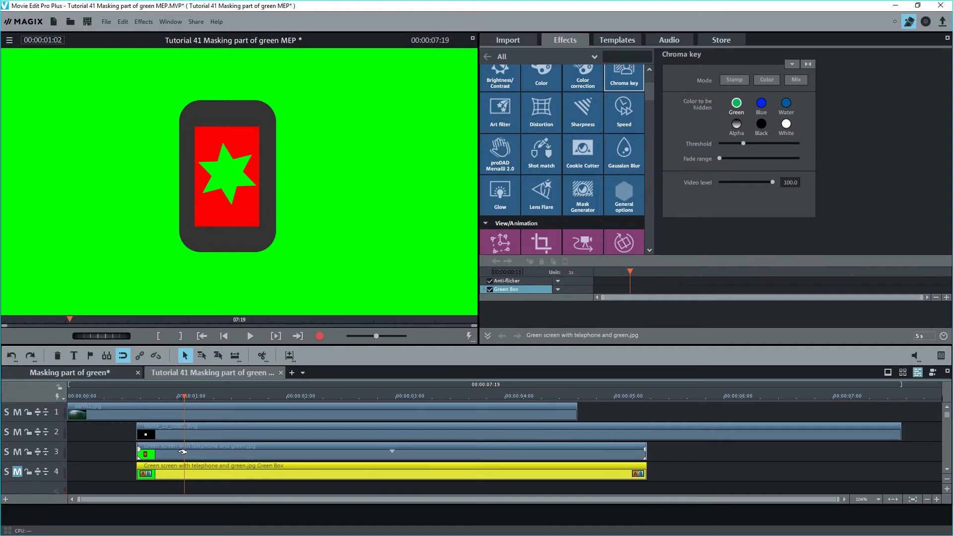
pyautogui.moveTo(329, 448)
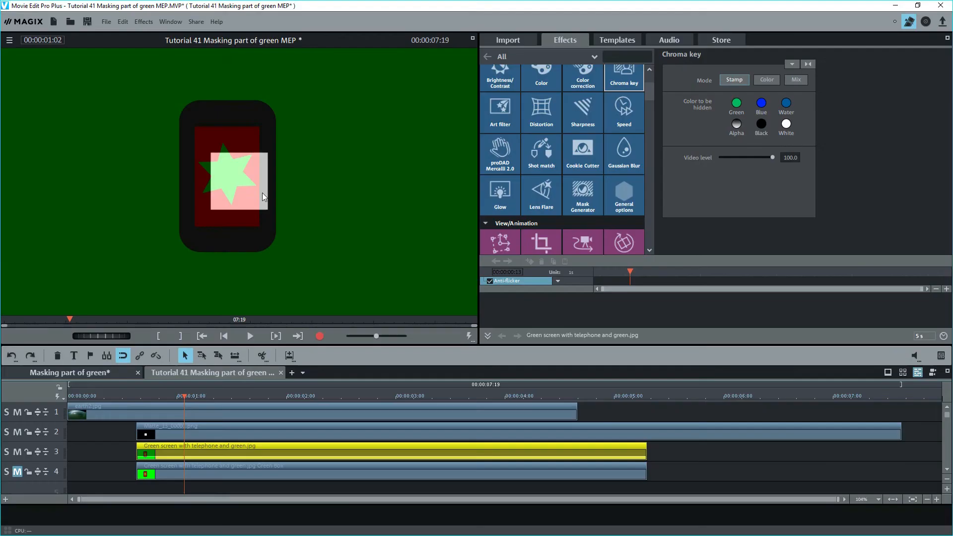
pyautogui.moveTo(344, 199)
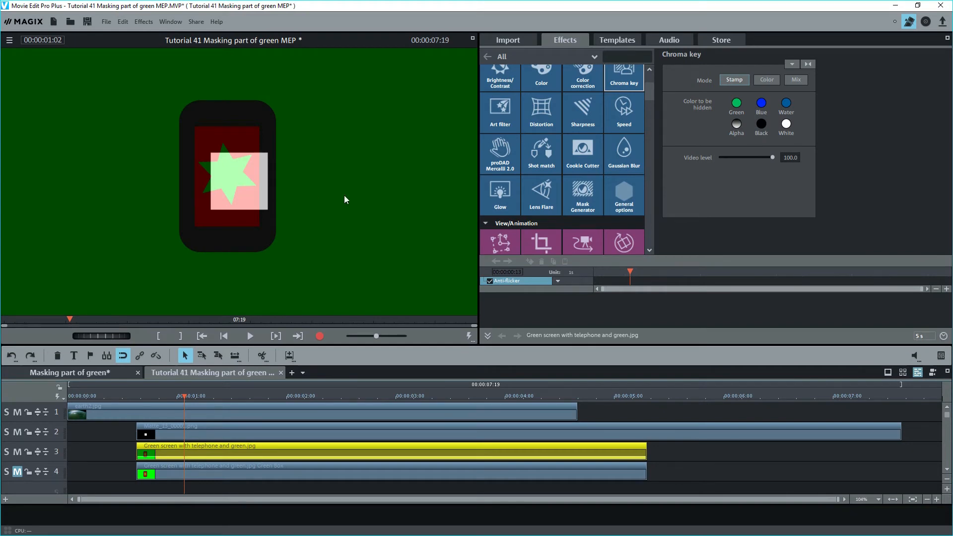
pyautogui.moveTo(618, 272)
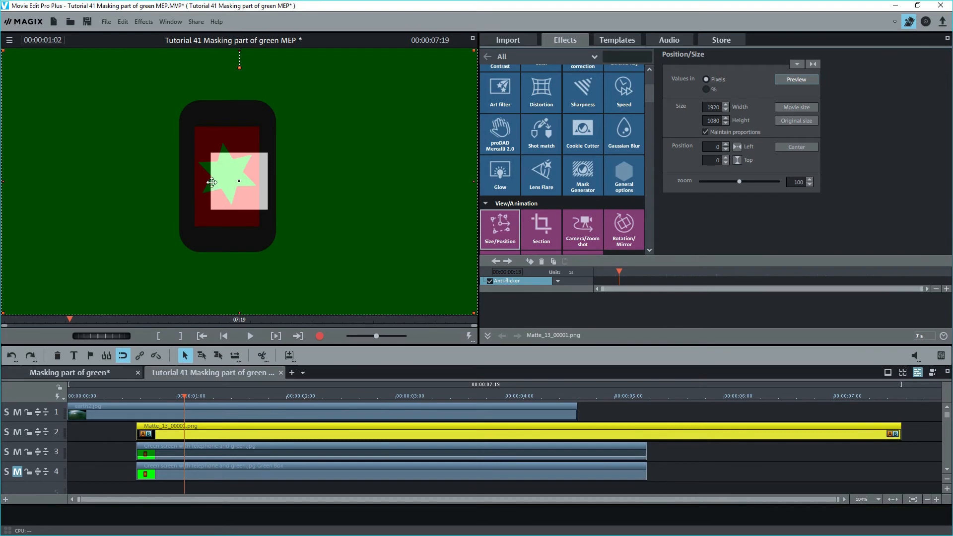
pyautogui.moveTo(239, 180)
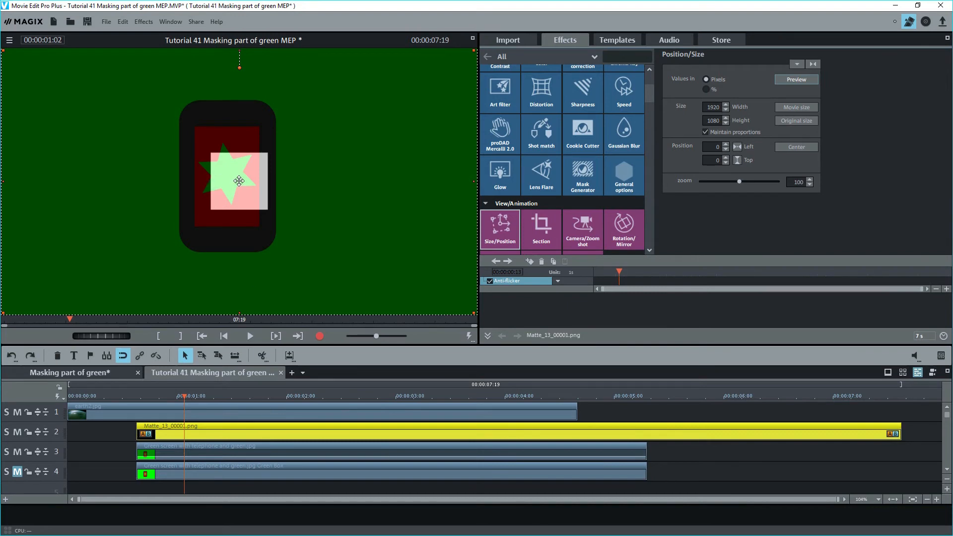
# - In Size/Position, drag the square matte onto the star and enlarge a corner until it covers the whole star
pyautogui.moveTo(239, 180); pyautogui.dragTo(230, 175)
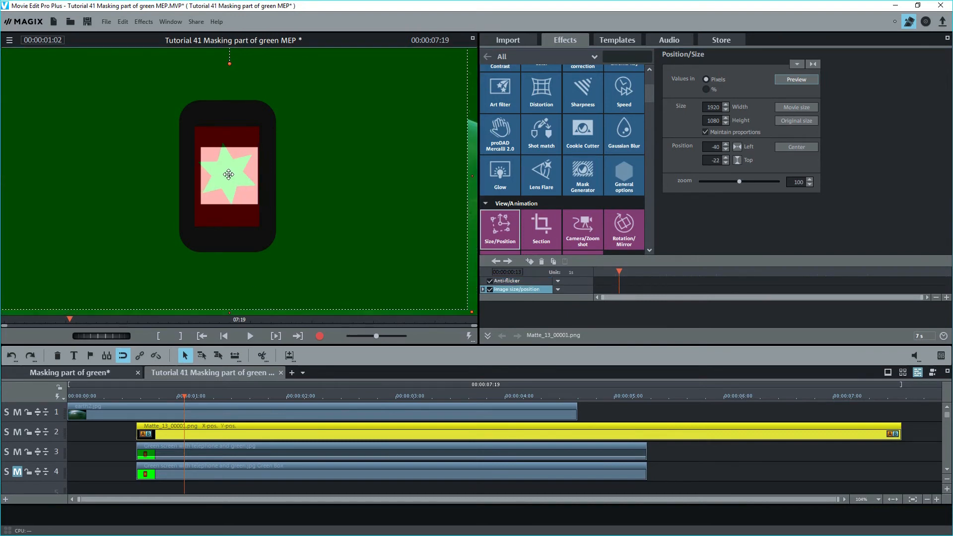
pyautogui.moveTo(229, 174); pyautogui.dragTo(228, 170)
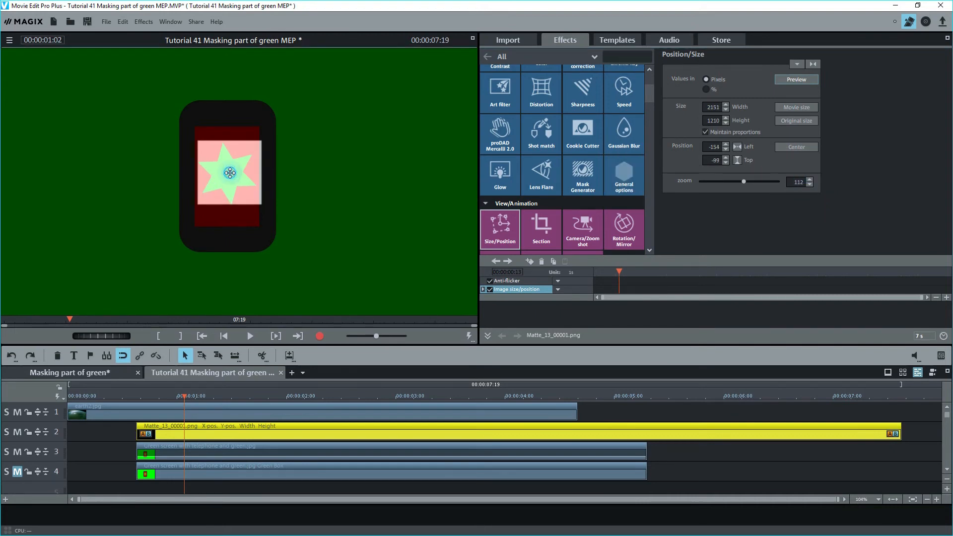
pyautogui.moveTo(231, 172); pyautogui.dragTo(228, 174)
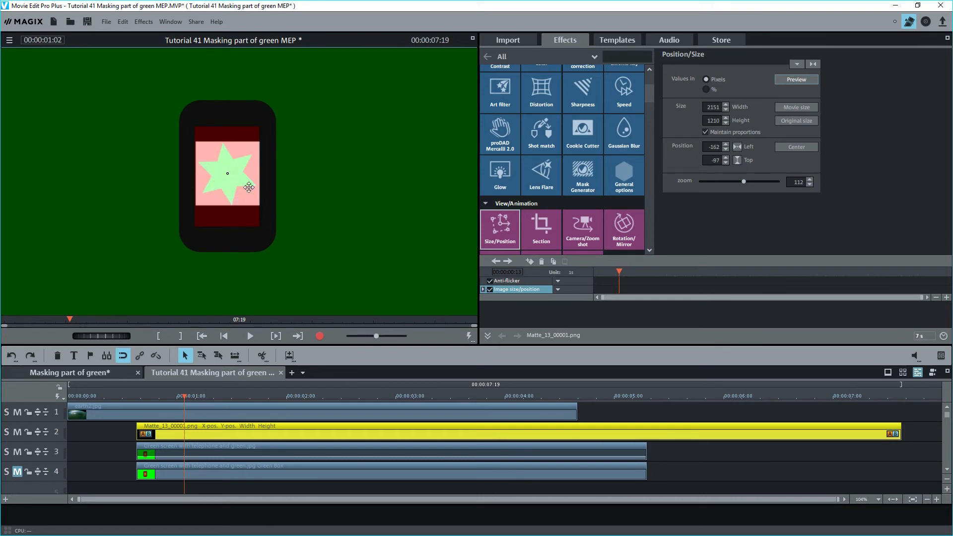
pyautogui.moveTo(238, 174)
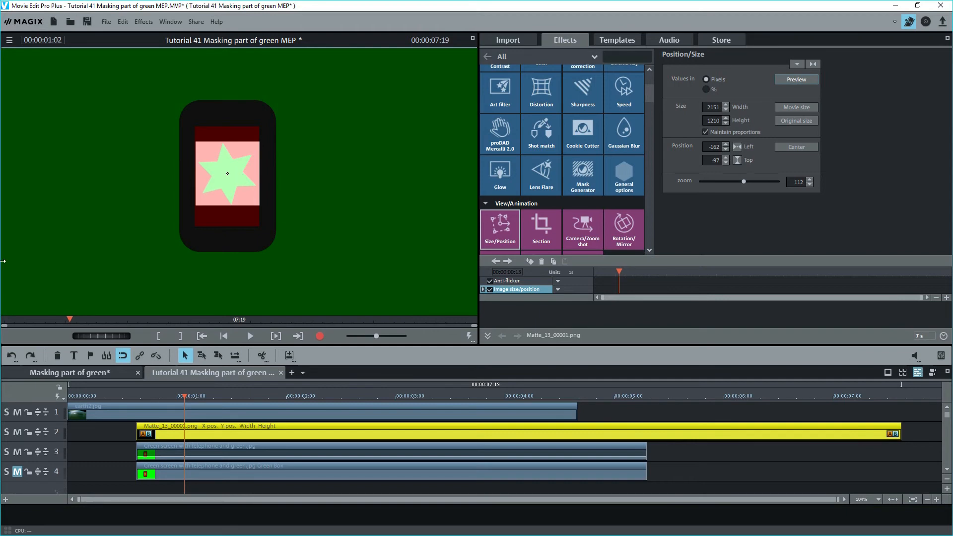
pyautogui.moveTo(624, 91)
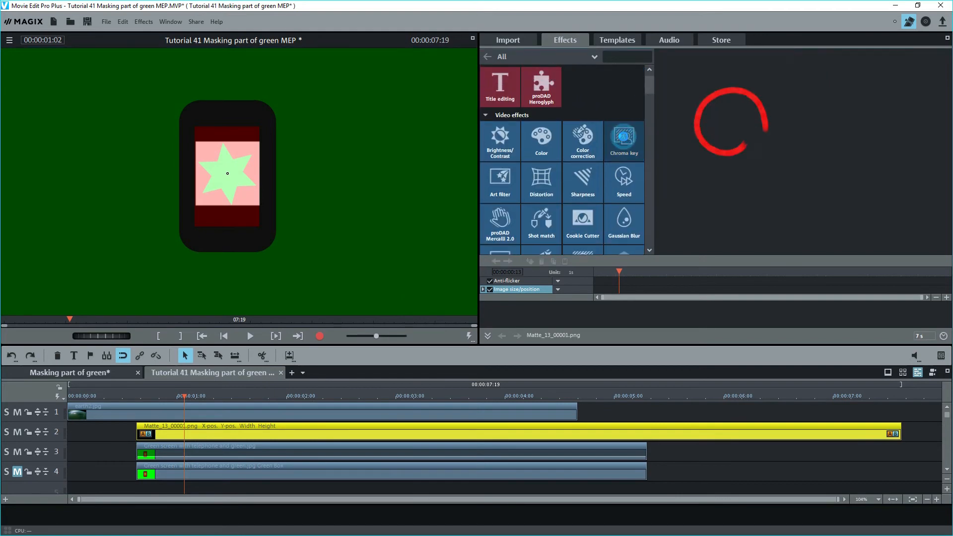
# - Set the duplicate phone clip's Chroma key to Alpha and unmute track 4 to show the phone with green star over Earth
pyautogui.click(623, 140)
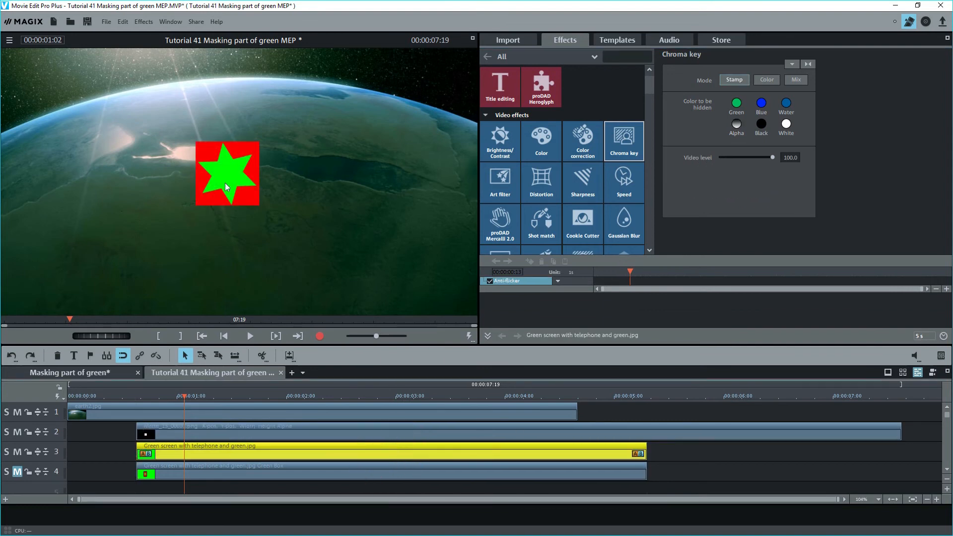
pyautogui.moveTo(17, 473)
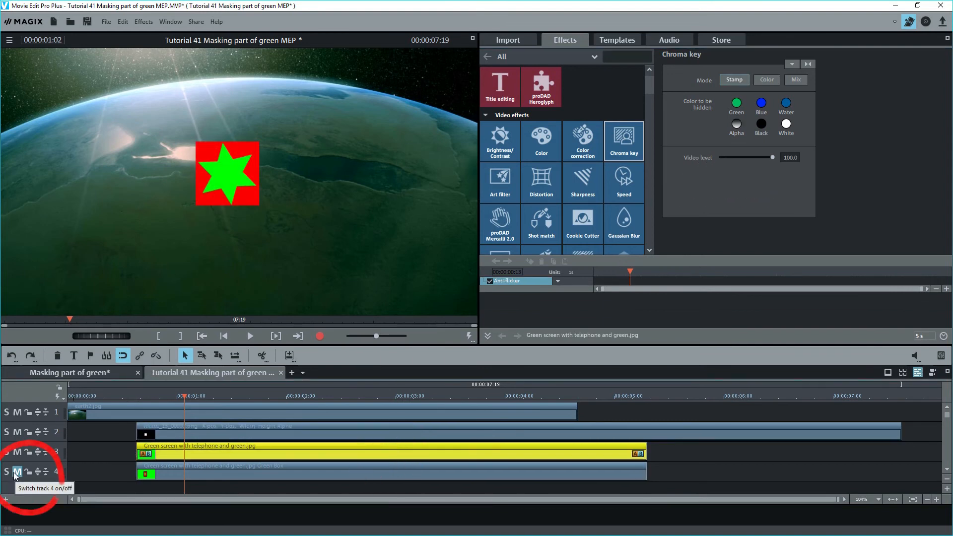
pyautogui.click(17, 473)
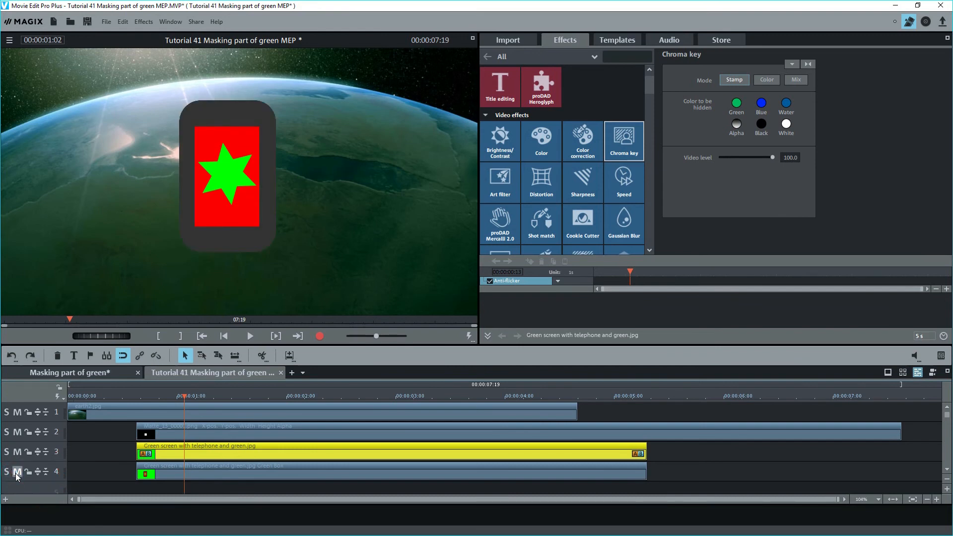